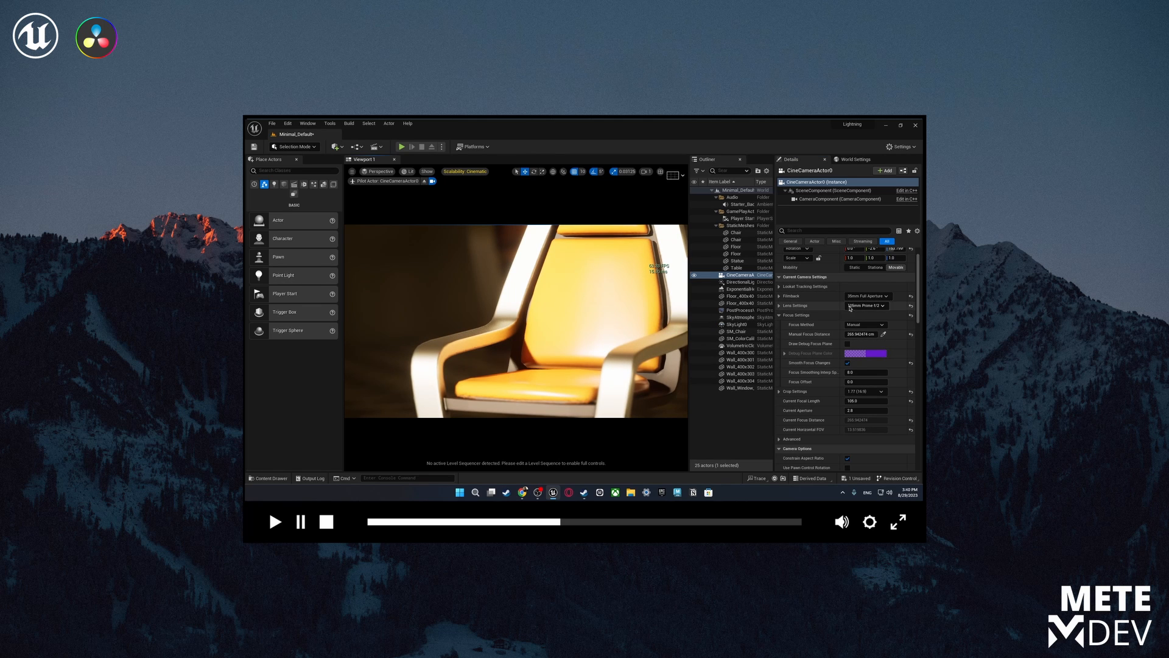
{"action": "left_click", "coordinate": [410, 171]}
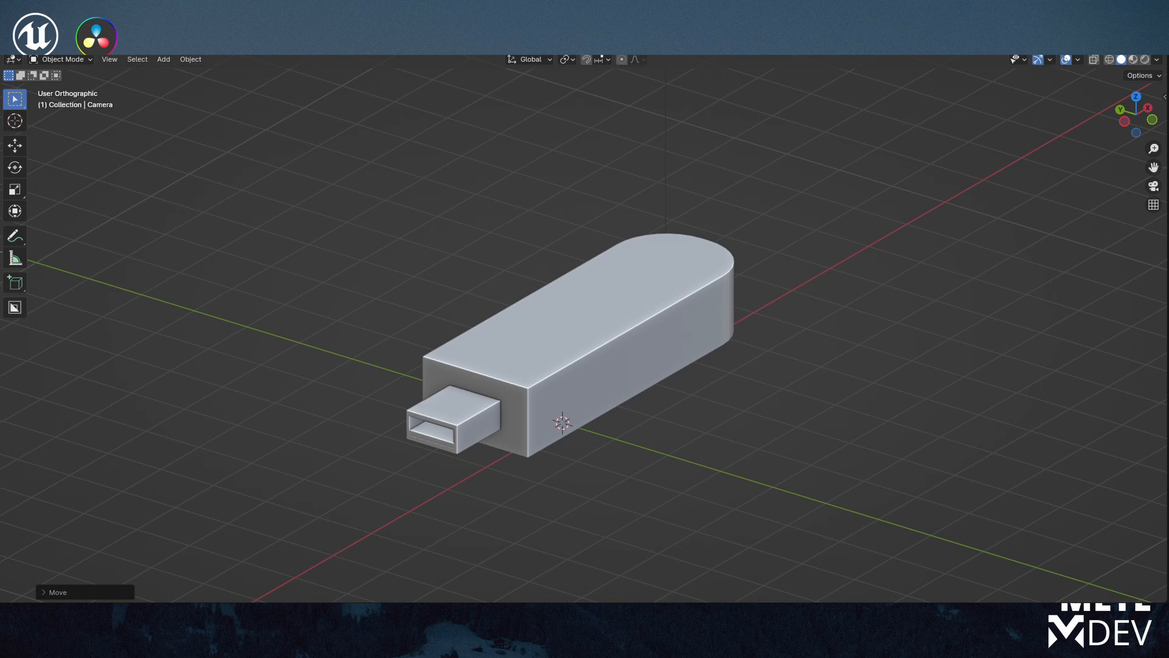
{"action": "key", "text": "Tab"}
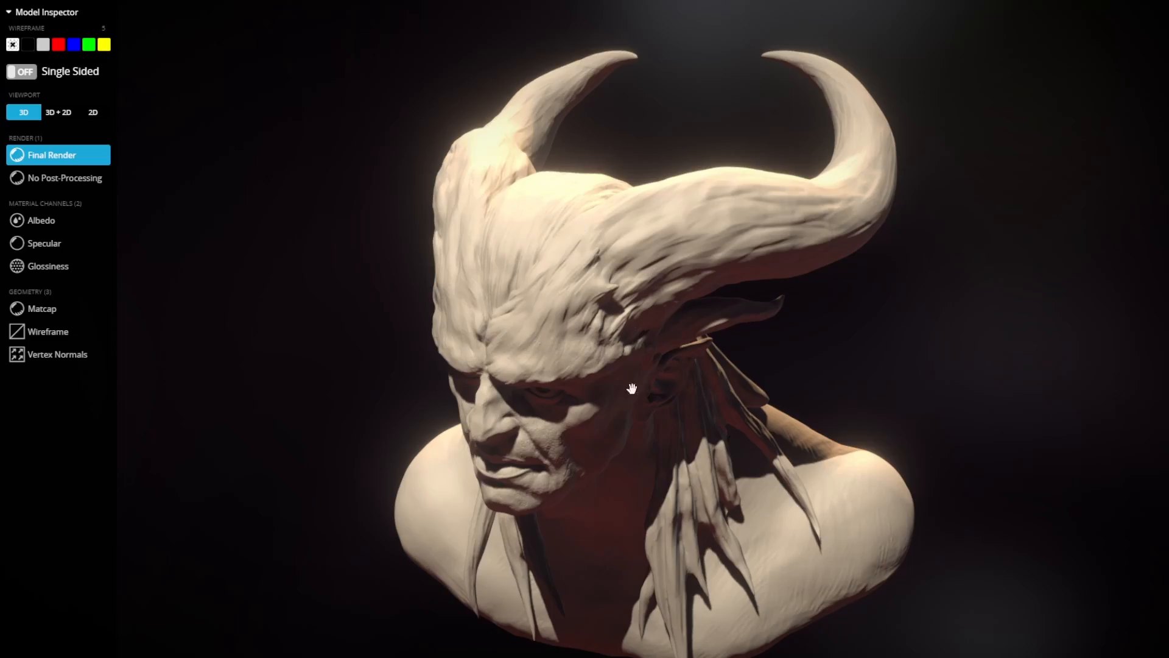
{"action": "left_click", "coordinate": [48, 331]}
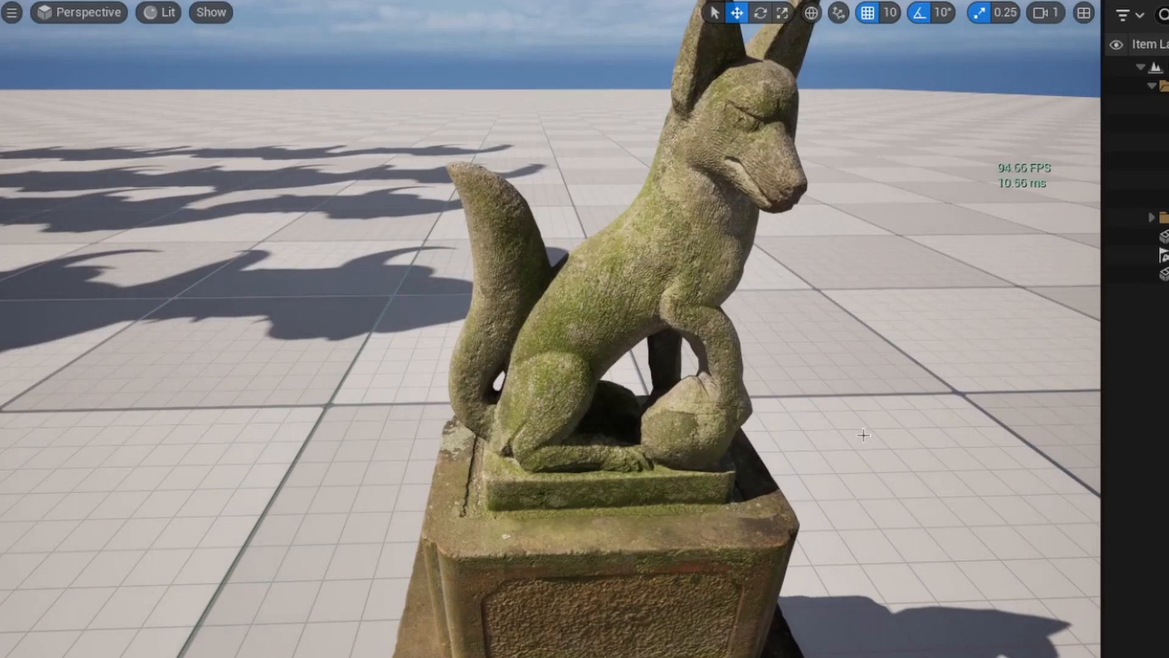
{"action": "mouse_move", "coordinate": [698, 293]}
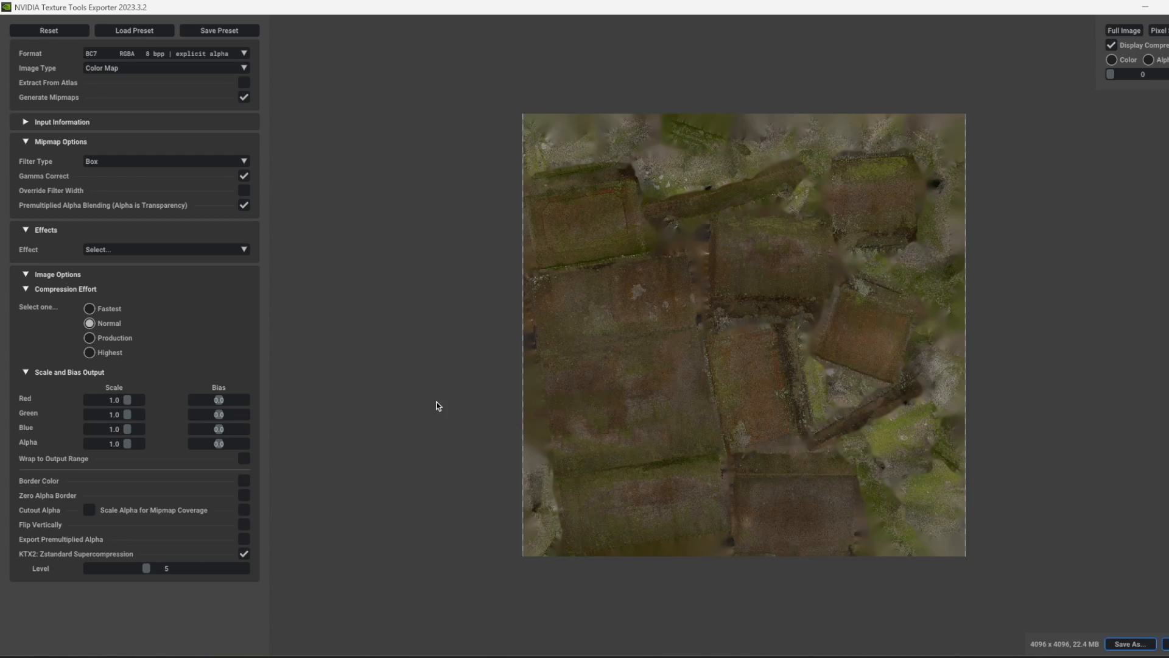
{"action": "mouse_move", "coordinate": [933, 603]}
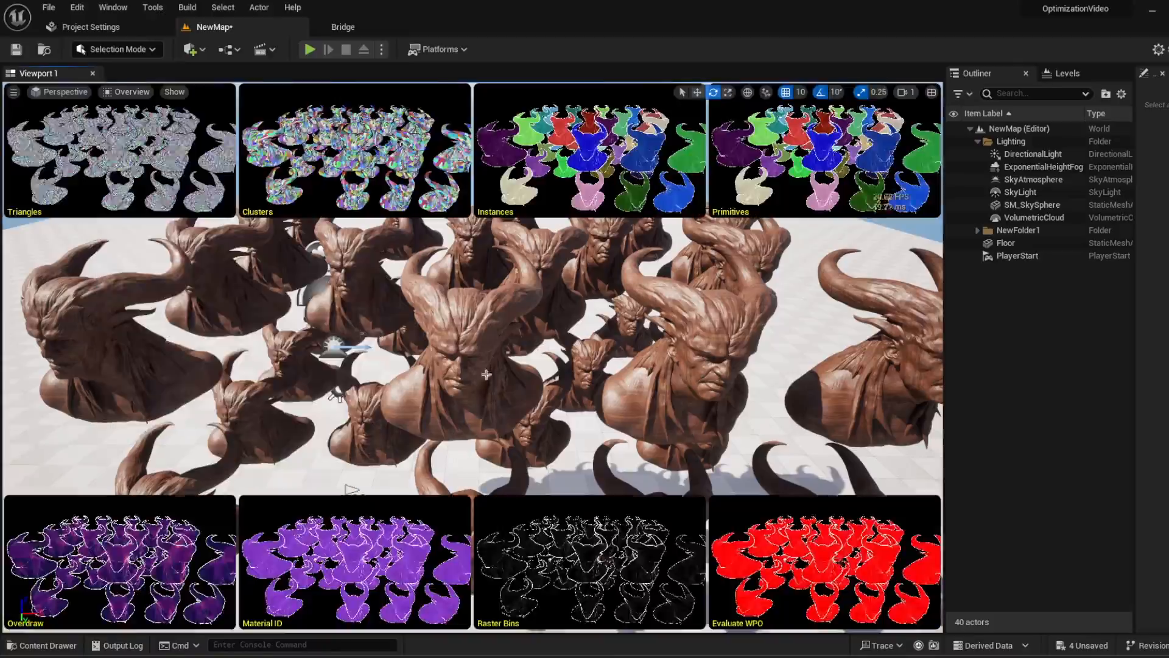
{"action": "left_click", "coordinate": [1033, 205]}
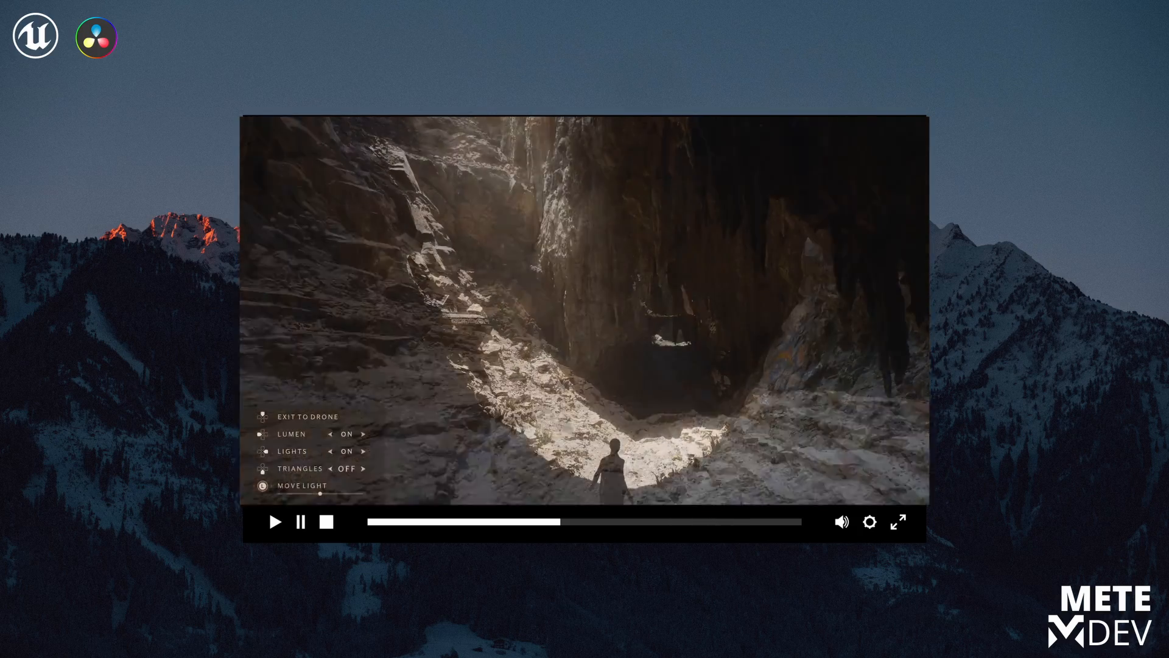
{"action": "left_click", "coordinate": [364, 468]}
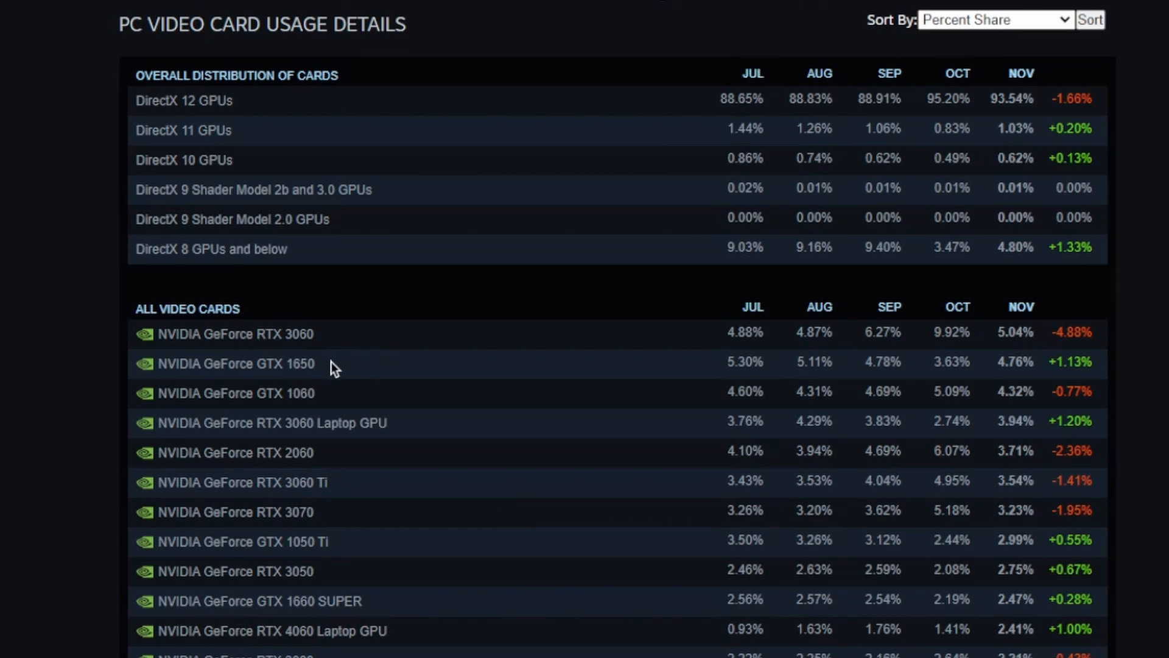
{"action": "double_click", "coordinate": [302, 363]}
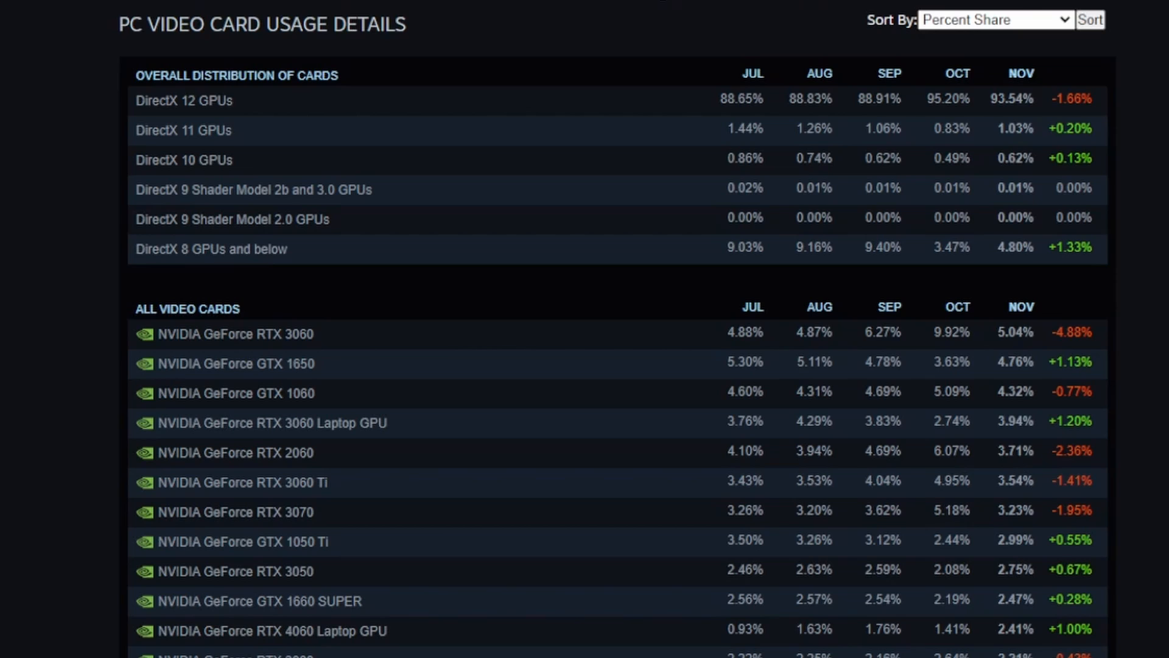
{"action": "scroll", "scroll_direction": "down", "scroll_amount": 3}
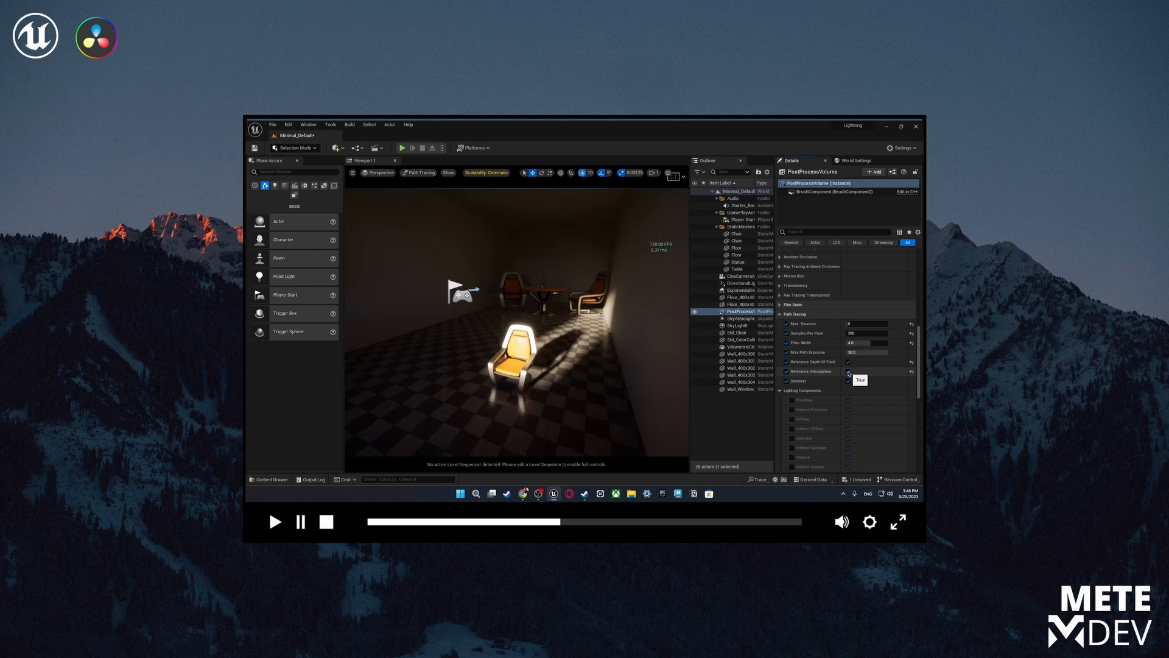
{"action": "left_click", "coordinate": [848, 371]}
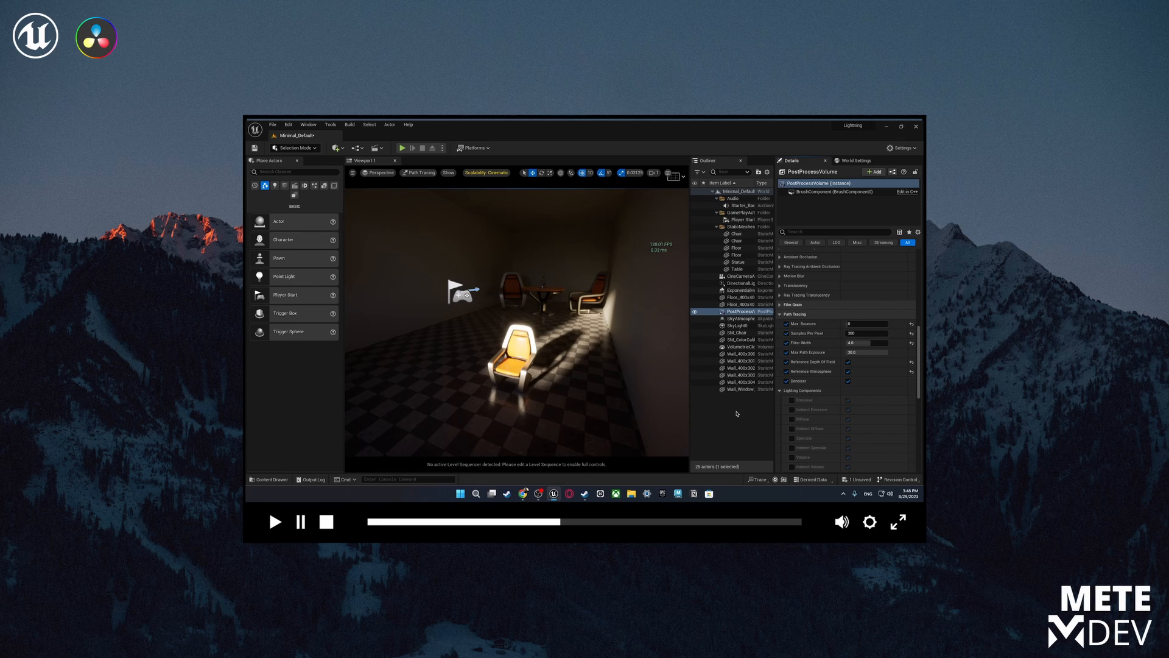
{"action": "mouse_move", "coordinate": [743, 434]}
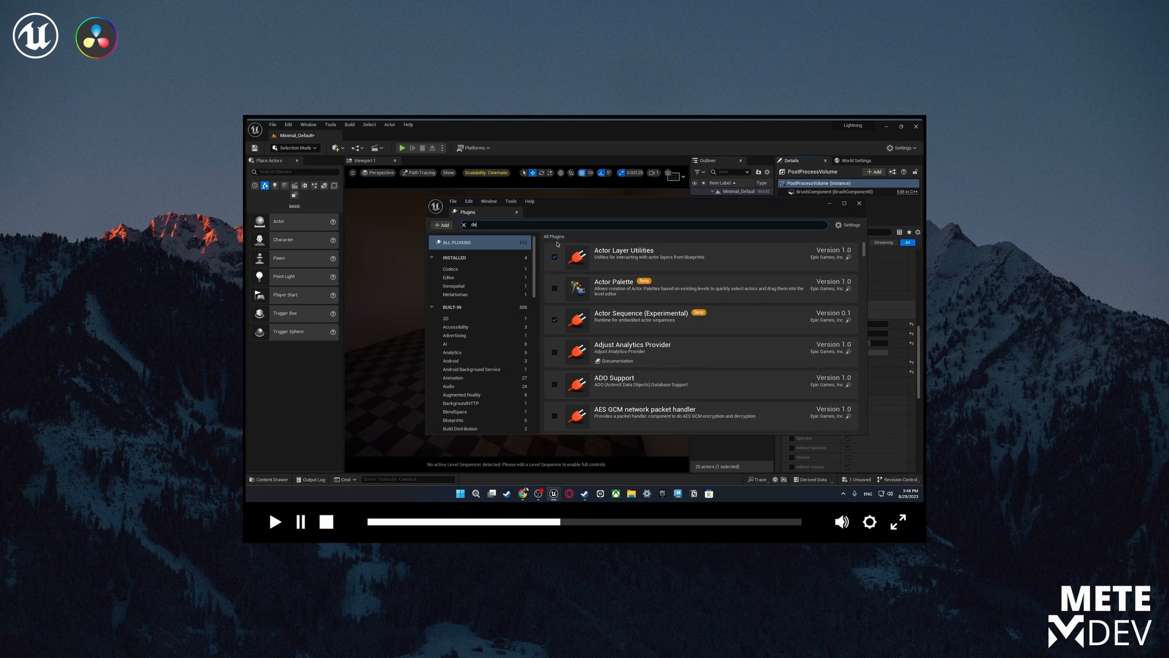
- Search plugins for 'denoise', then import the billboard FBX with Import All into the level
{"action": "type", "text": "denoise"}
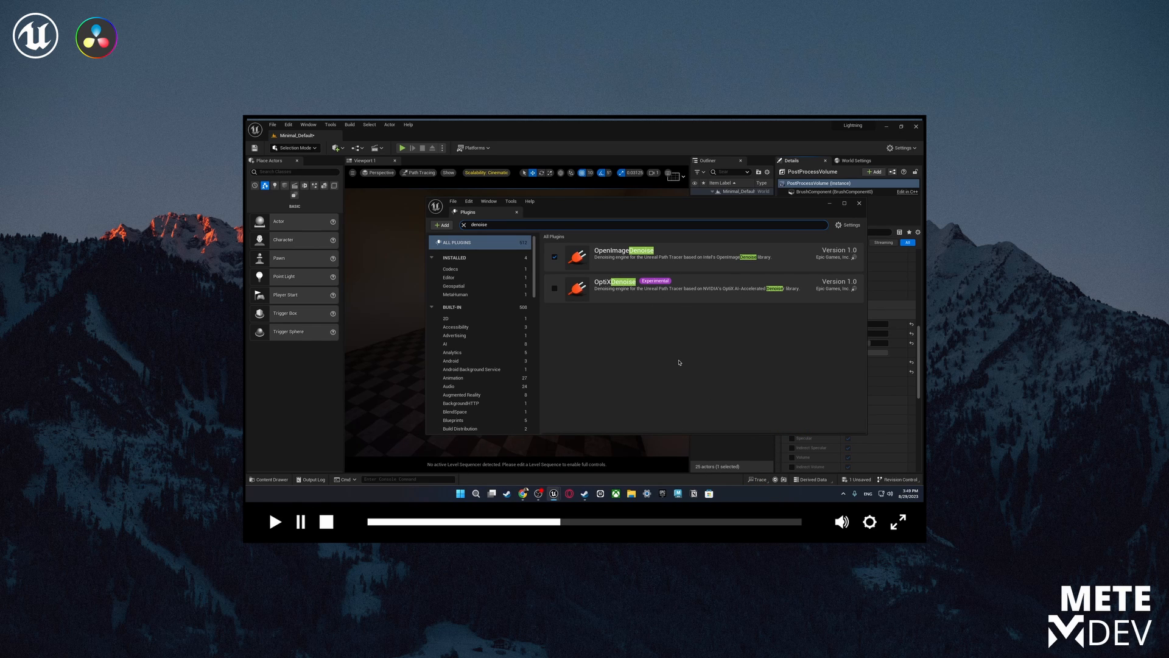
{"action": "left_click", "coordinate": [898, 521]}
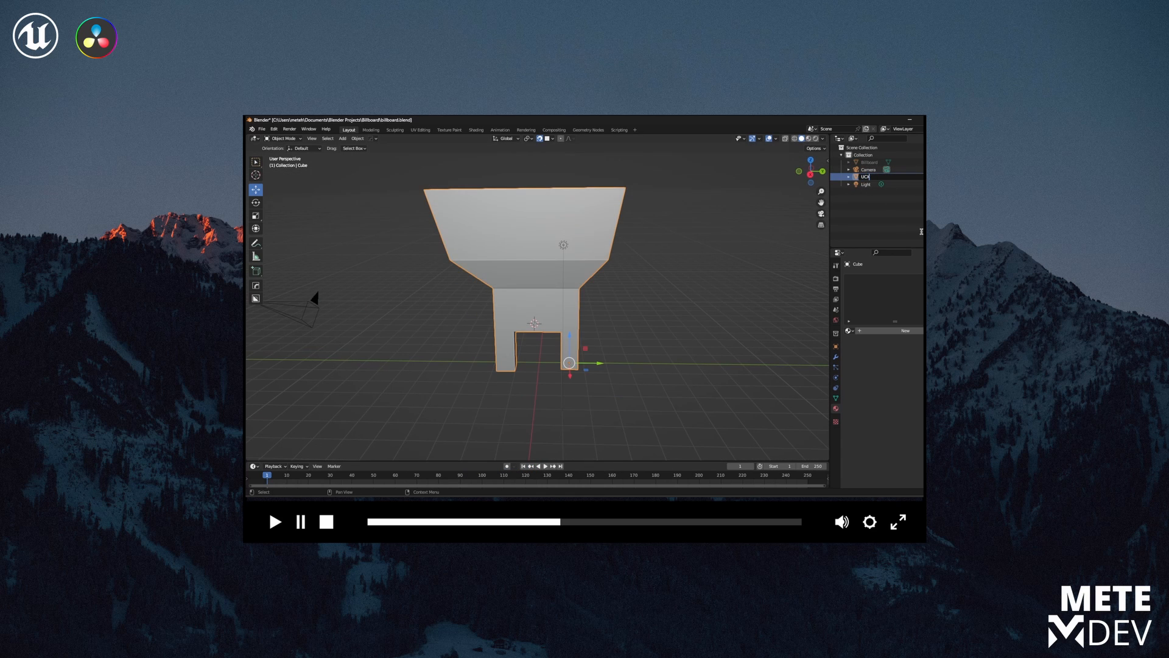
{"action": "left_click", "coordinate": [869, 162]}
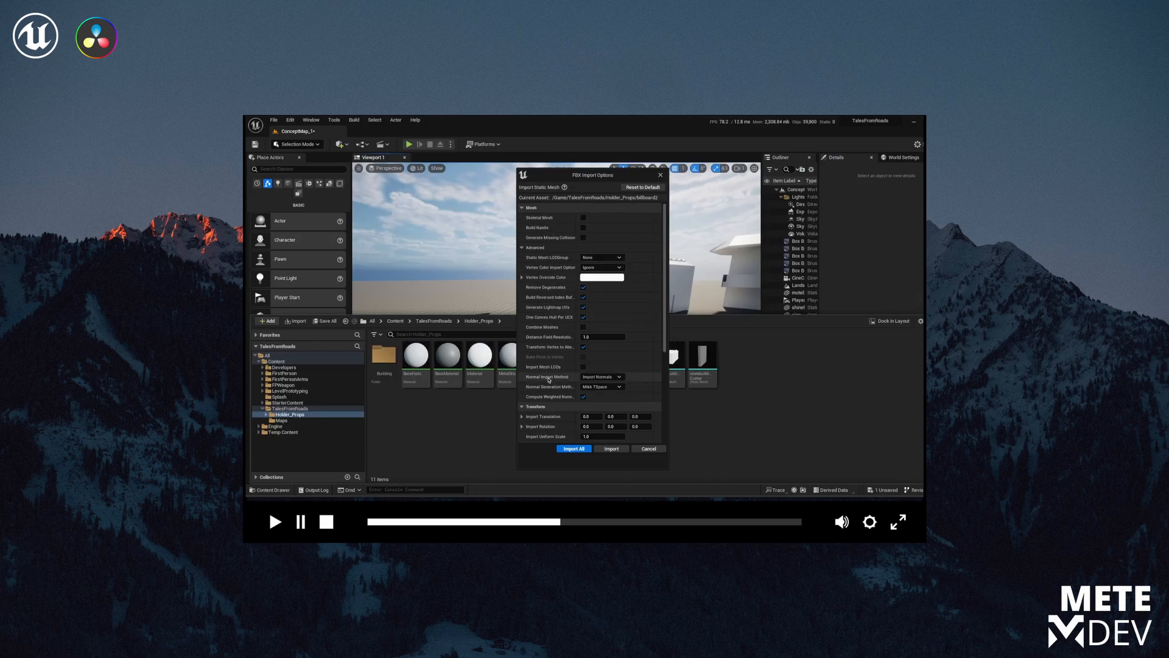
{"action": "left_click", "coordinate": [574, 449]}
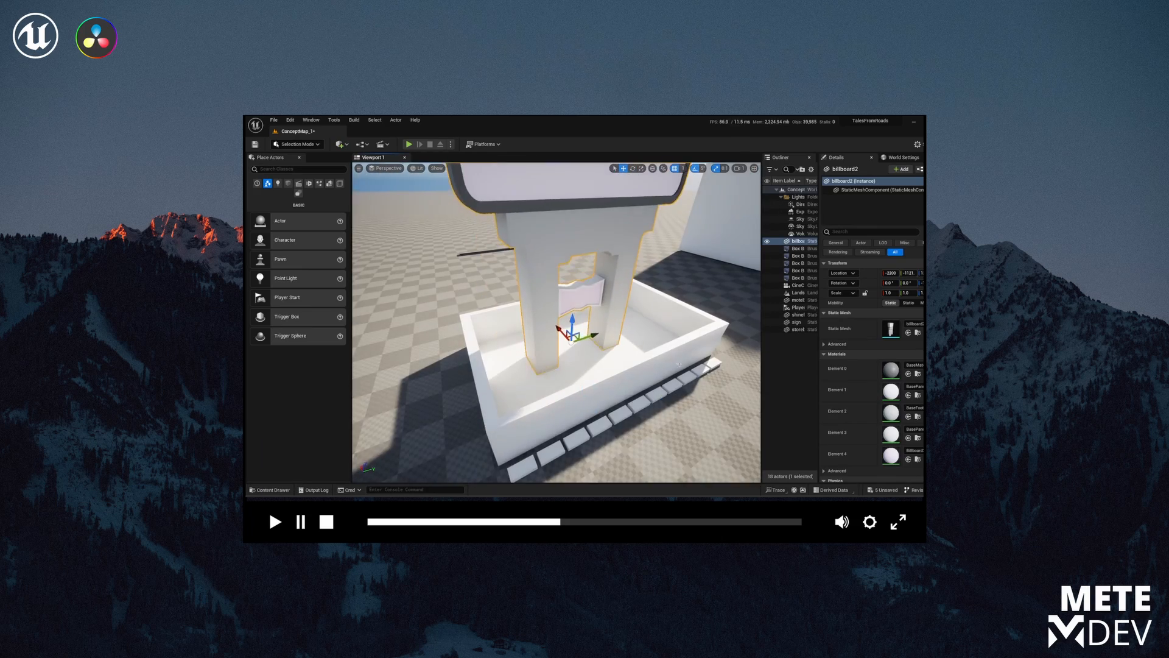